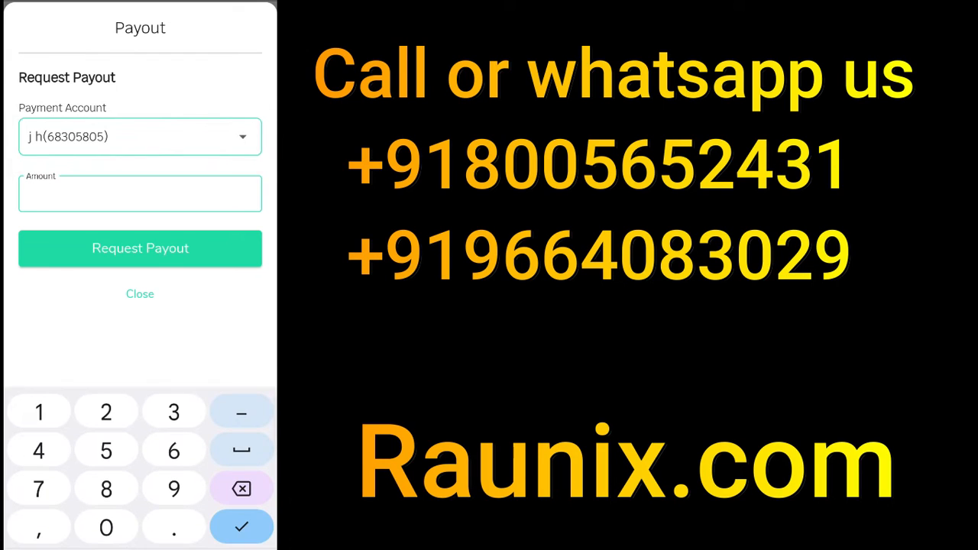
- Enter the payout amount for the request to the saved payment account
{"action": "left_click", "coordinate": [106, 412]}
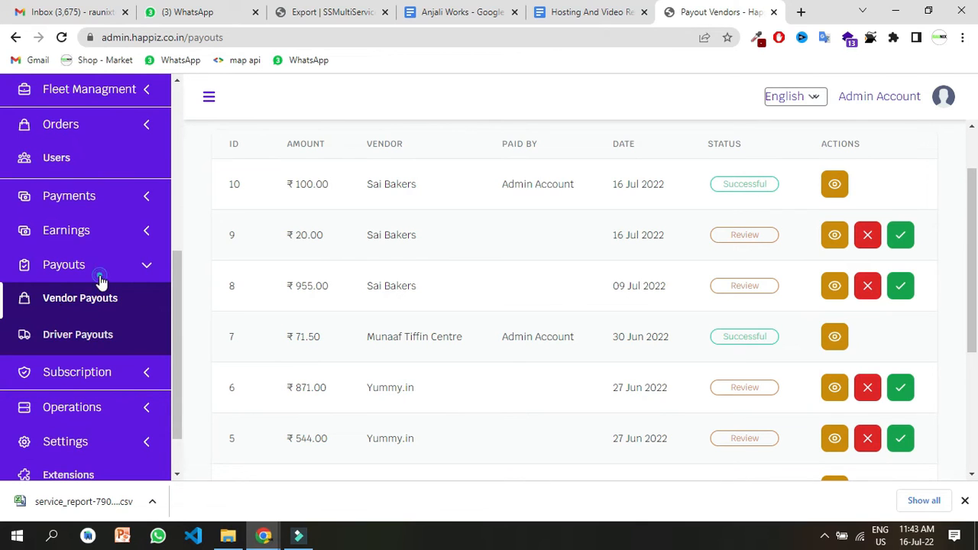
- Load the Vendor Payouts table to see Sai Bakers' new ₹1,000 request
{"action": "left_click", "coordinate": [79, 298]}
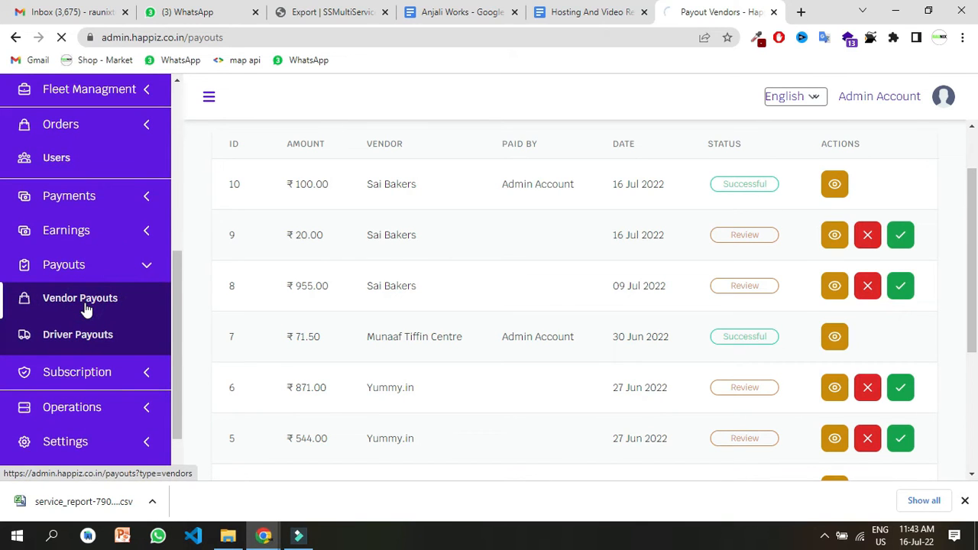
{"action": "left_click", "coordinate": [80, 298]}
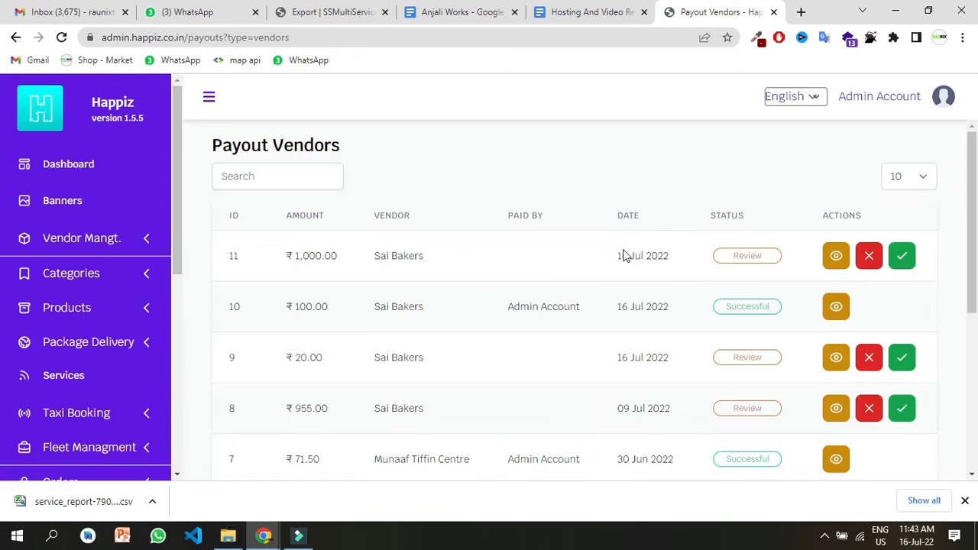
{"action": "mouse_move", "coordinate": [504, 273]}
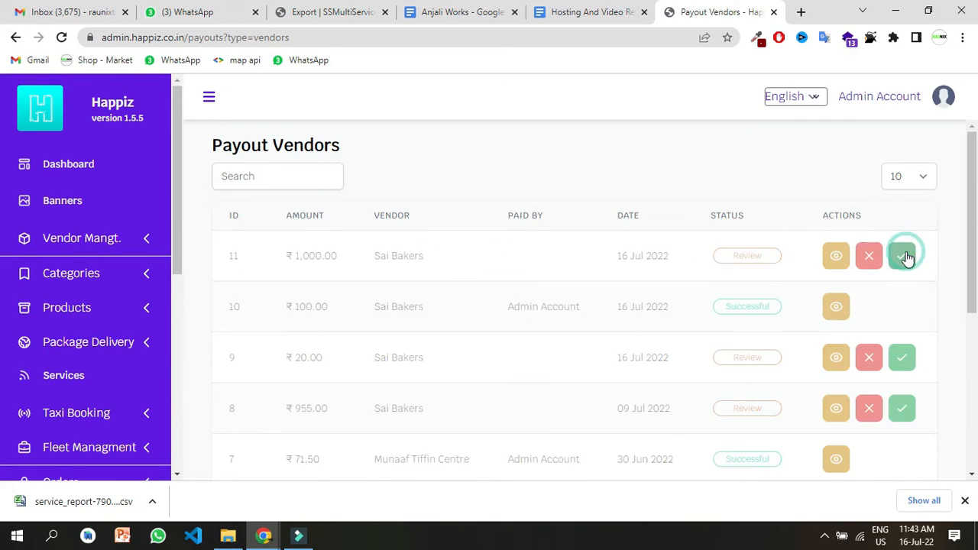
- Approve the ₹1,000 payout as Cash On Delivery with the note 'paid in account'
{"action": "left_click", "coordinate": [902, 256]}
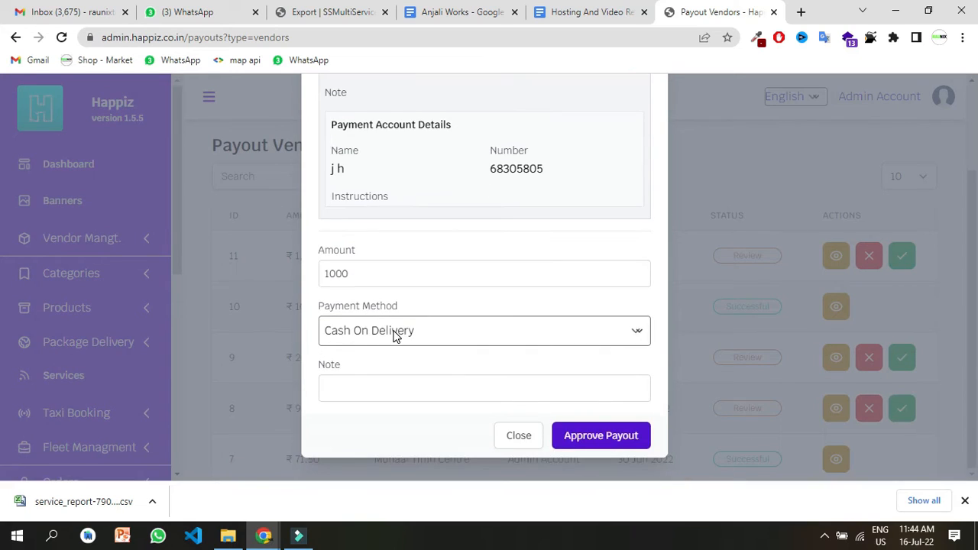
{"action": "mouse_move", "coordinate": [435, 330]}
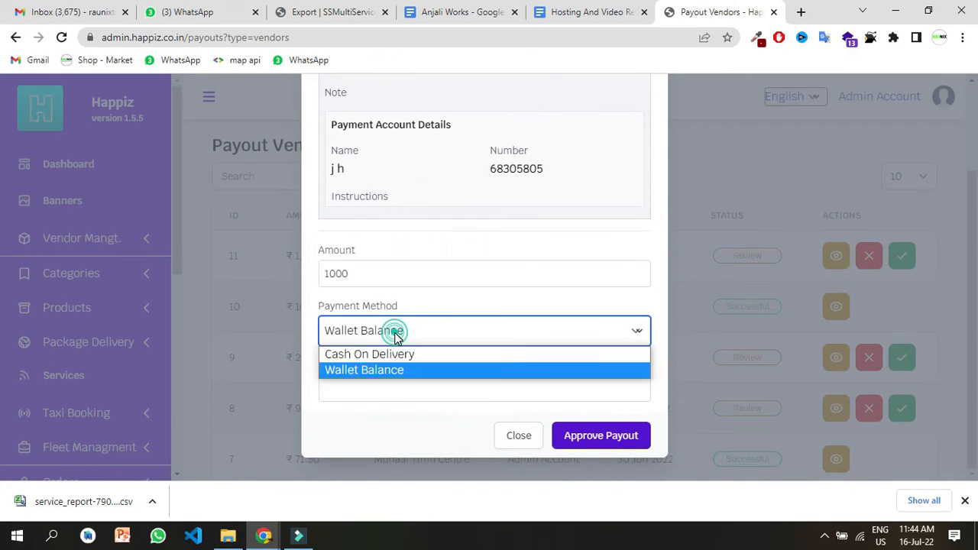
{"action": "left_click", "coordinate": [369, 354]}
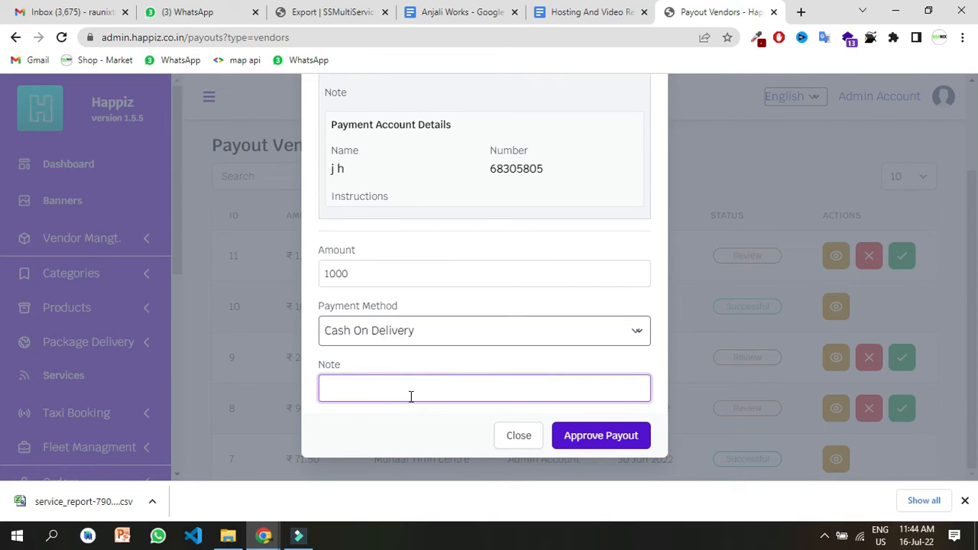
{"action": "type", "text": "paid in a"}
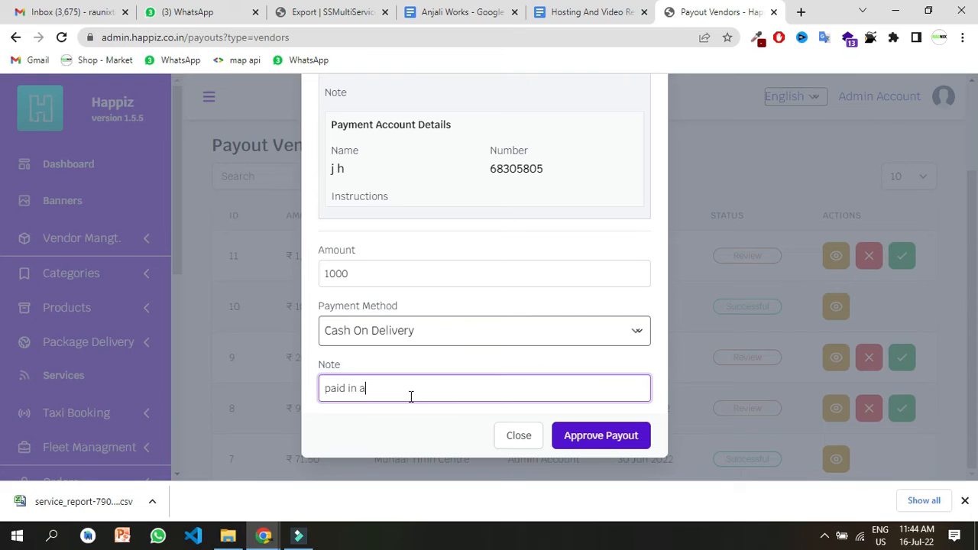
{"action": "type", "text": "count"}
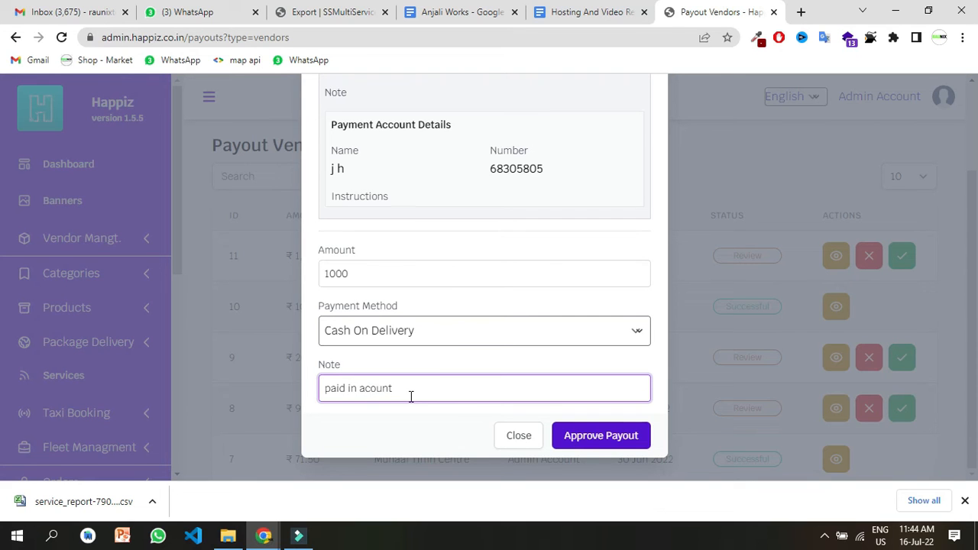
{"action": "left_click", "coordinate": [601, 436]}
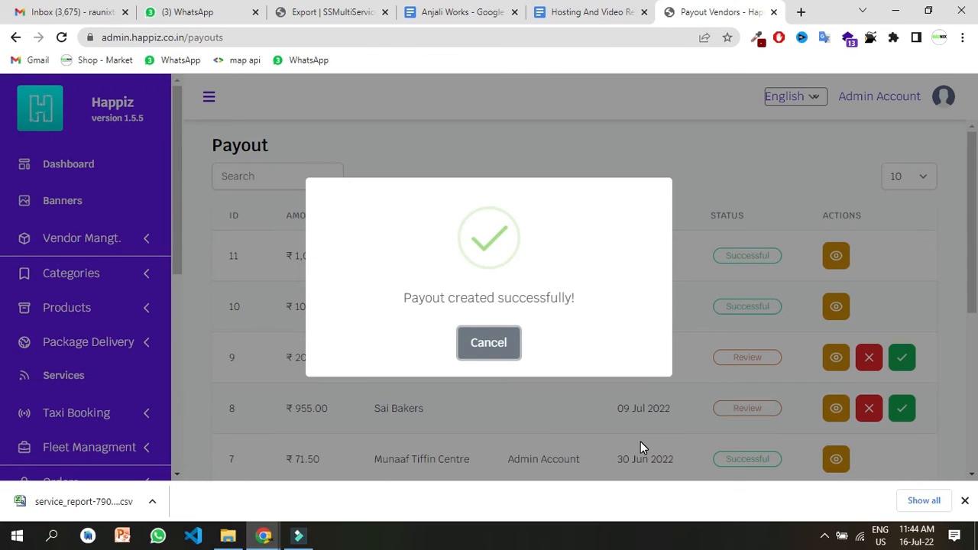
- Dismiss the 'Payout created successfully!' popup to reveal the updated payout table
{"action": "left_click", "coordinate": [488, 342]}
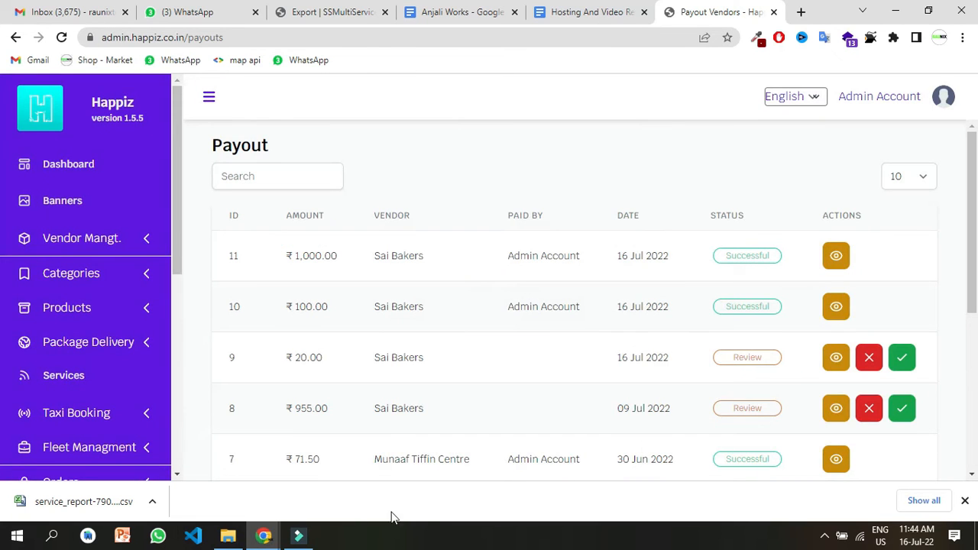
{"action": "mouse_move", "coordinate": [345, 525]}
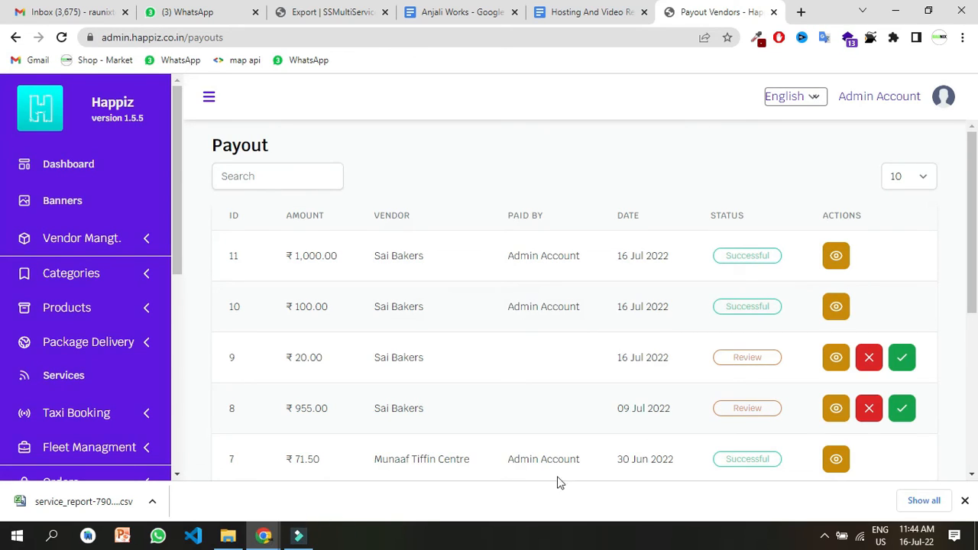
{"action": "mouse_move", "coordinate": [641, 446]}
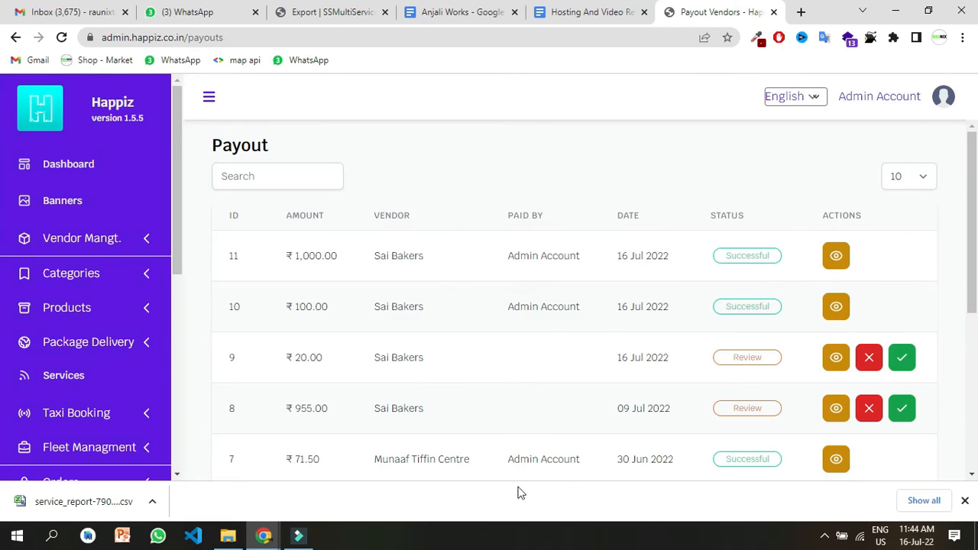
{"action": "mouse_move", "coordinate": [512, 494]}
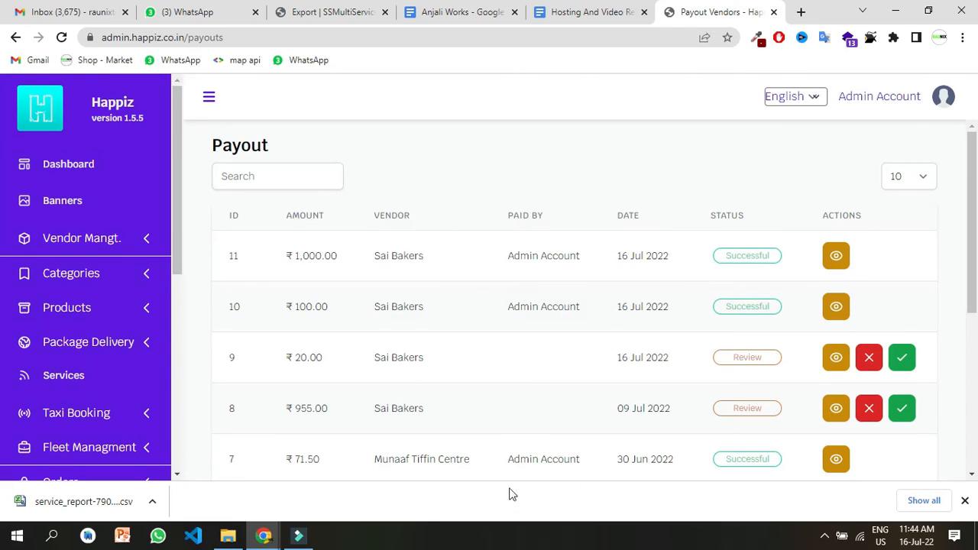
{"action": "mouse_move", "coordinate": [469, 506]}
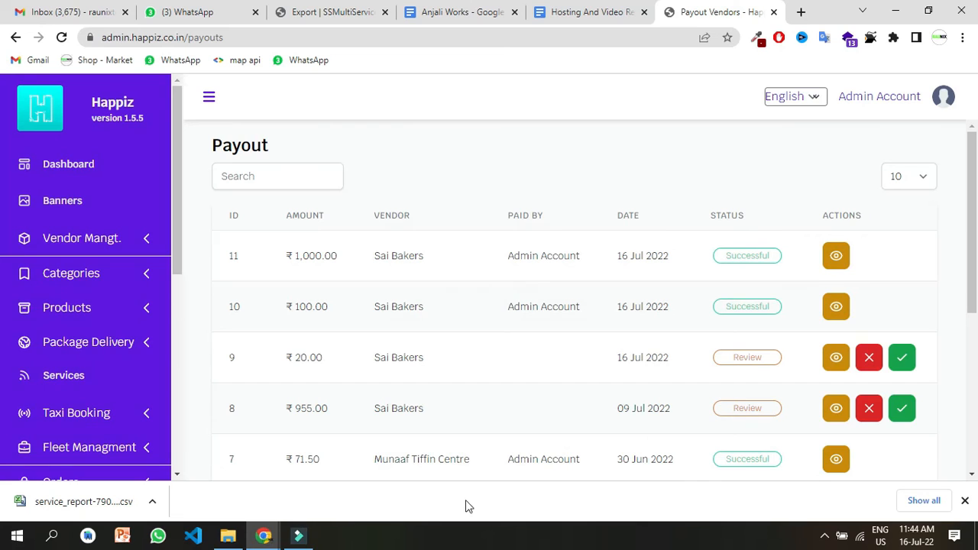